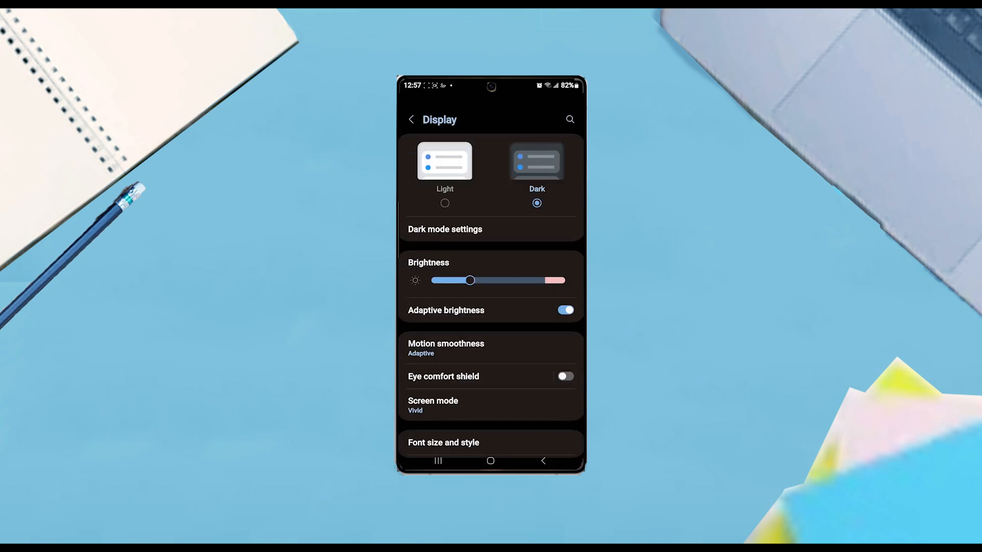
- Open Screen mode from the Display page, showing Vivid selected and the white balance slider
{"action": "scroll", "scroll_direction": "up", "scroll_amount": 3}
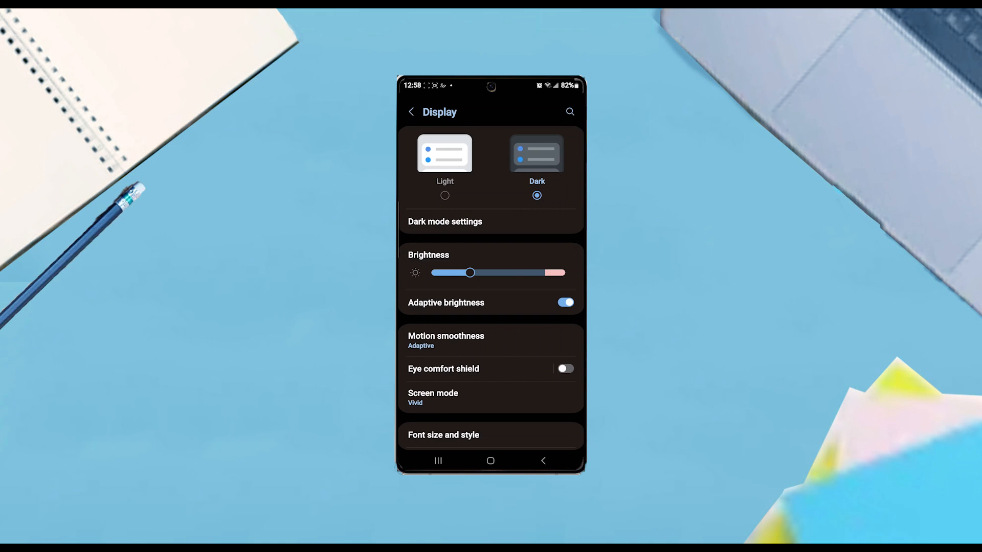
{"action": "left_click", "coordinate": [433, 398]}
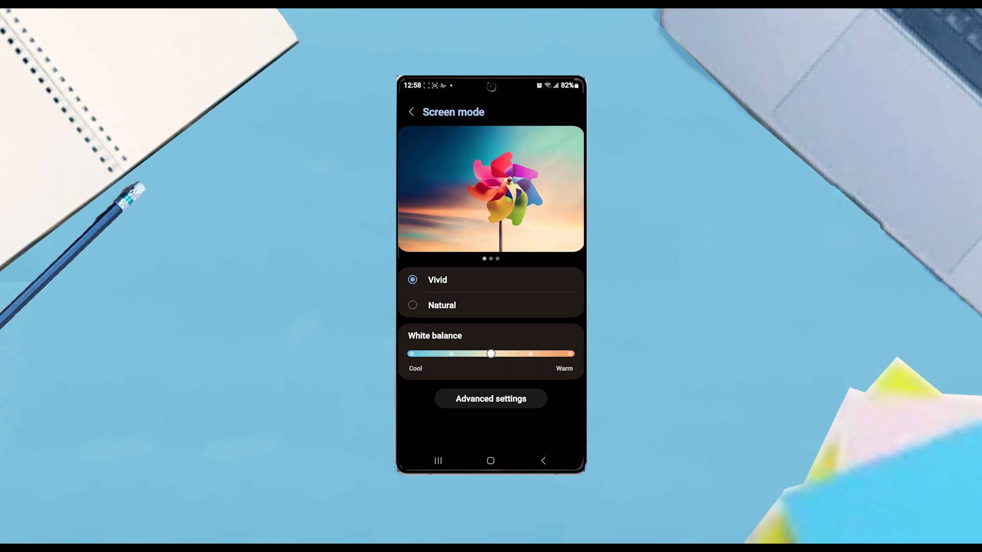